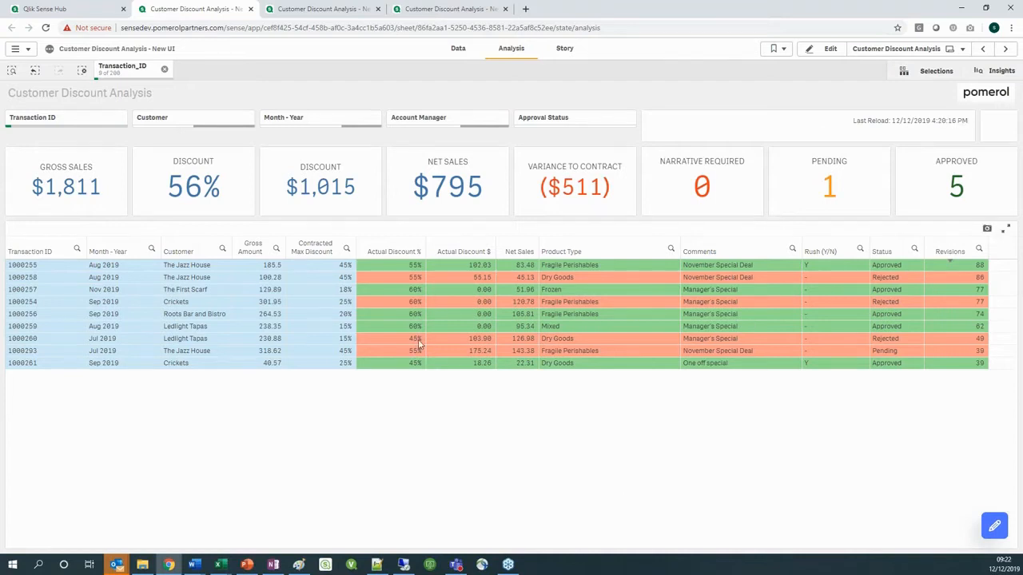
mouse_move(450, 386)
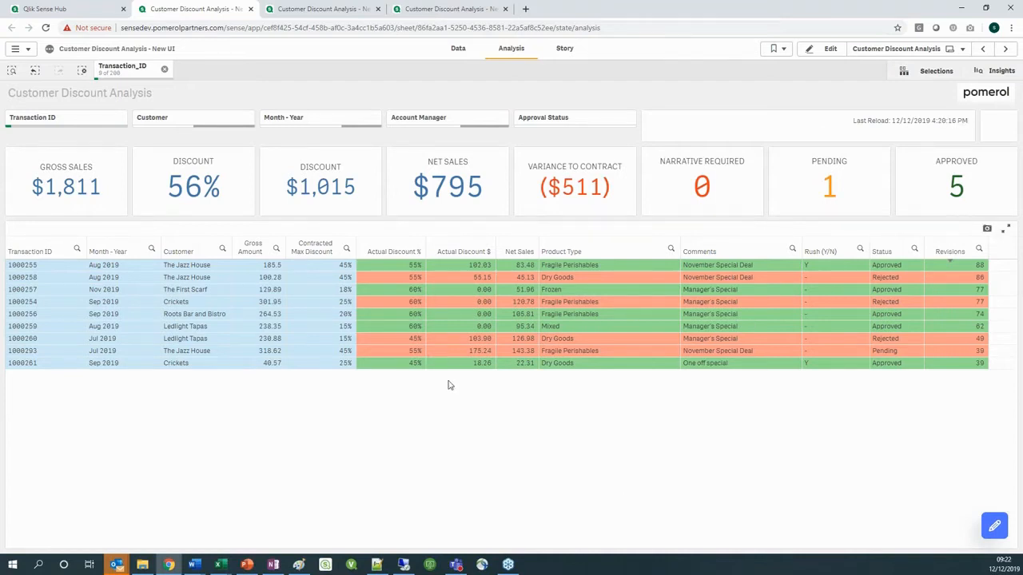
mouse_move(233, 542)
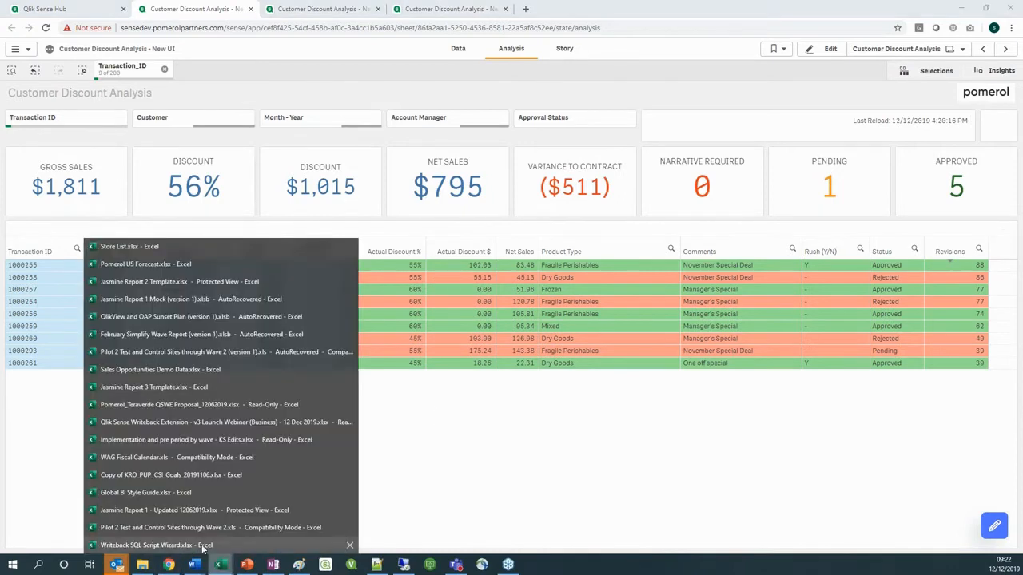
Check the Rush_Delivery_Flag field and the generated create-table SQL in the wizard workbook, then move to SSMS.
click(153, 545)
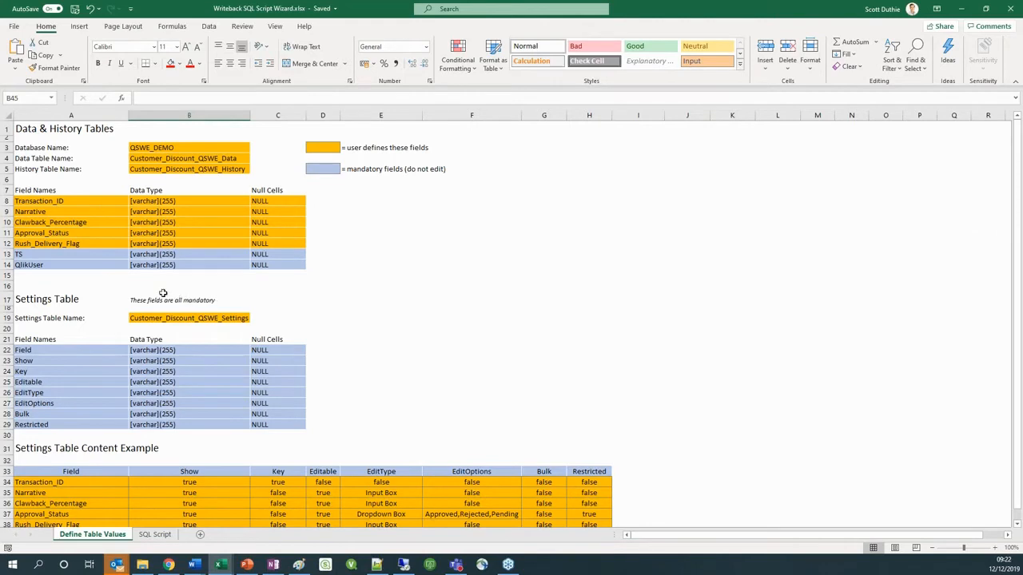
mouse_move(377, 288)
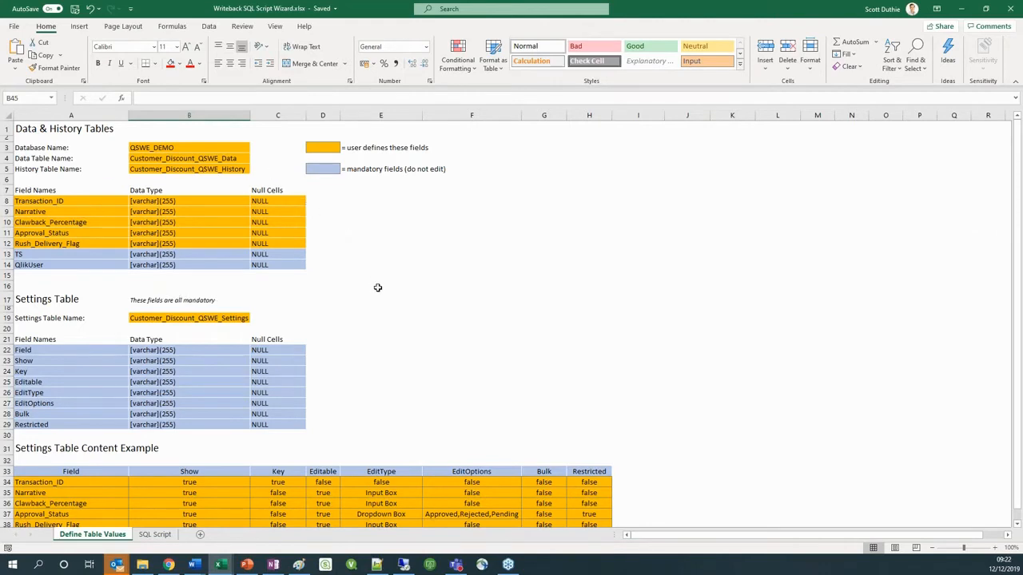
mouse_move(342, 259)
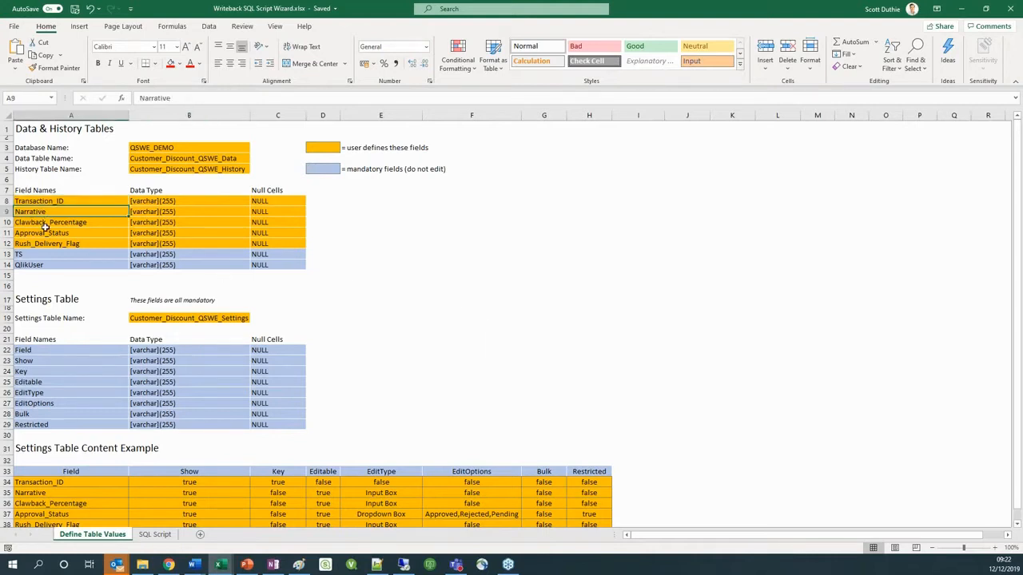
click(71, 243)
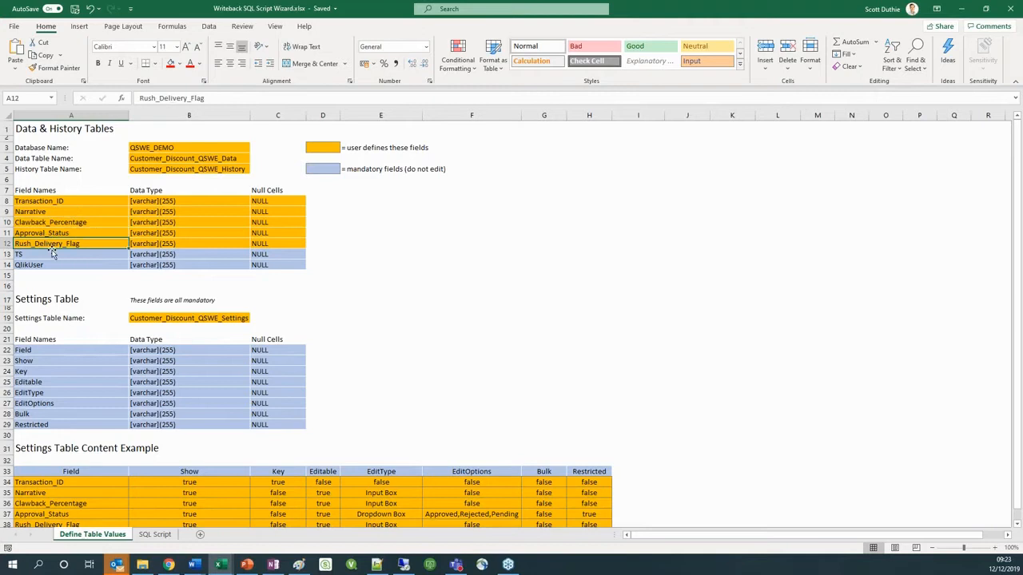
mouse_move(157, 334)
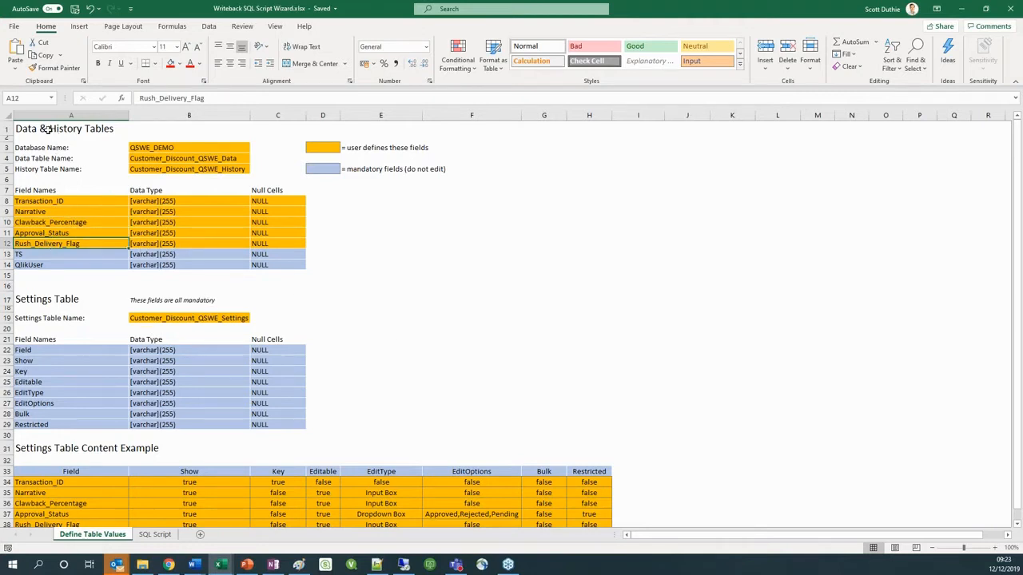
click(70, 128)
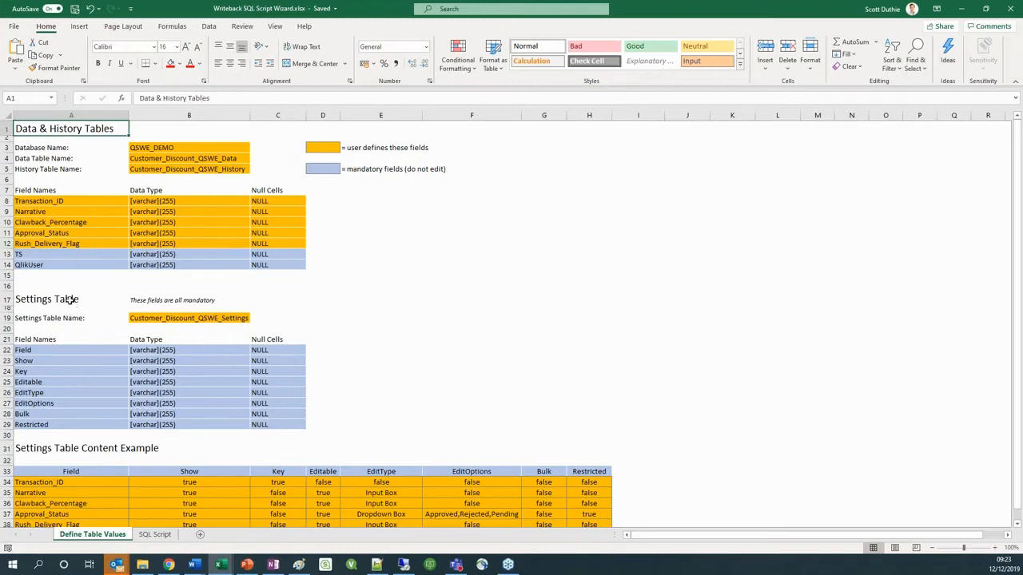
click(70, 298)
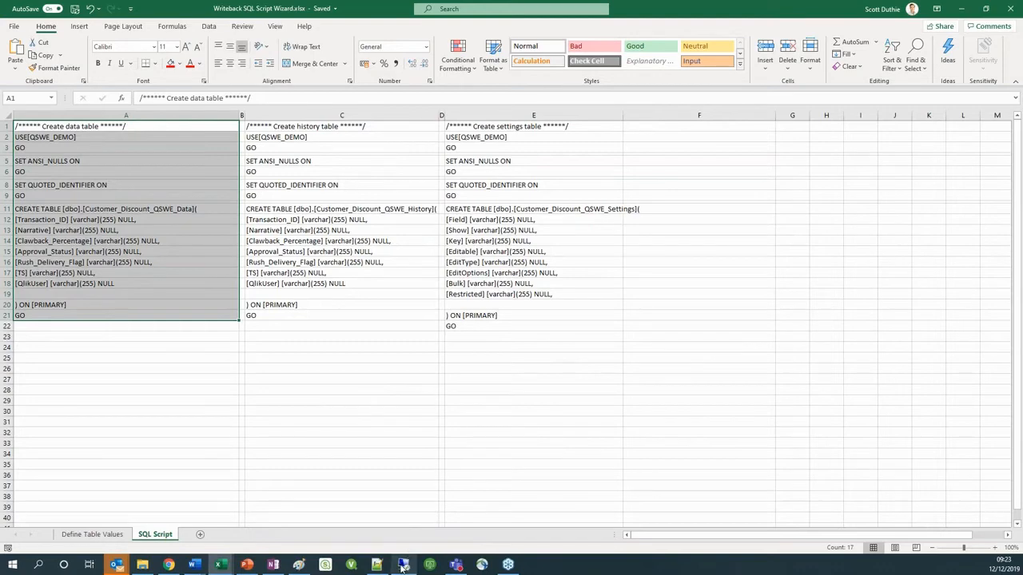
click(403, 566)
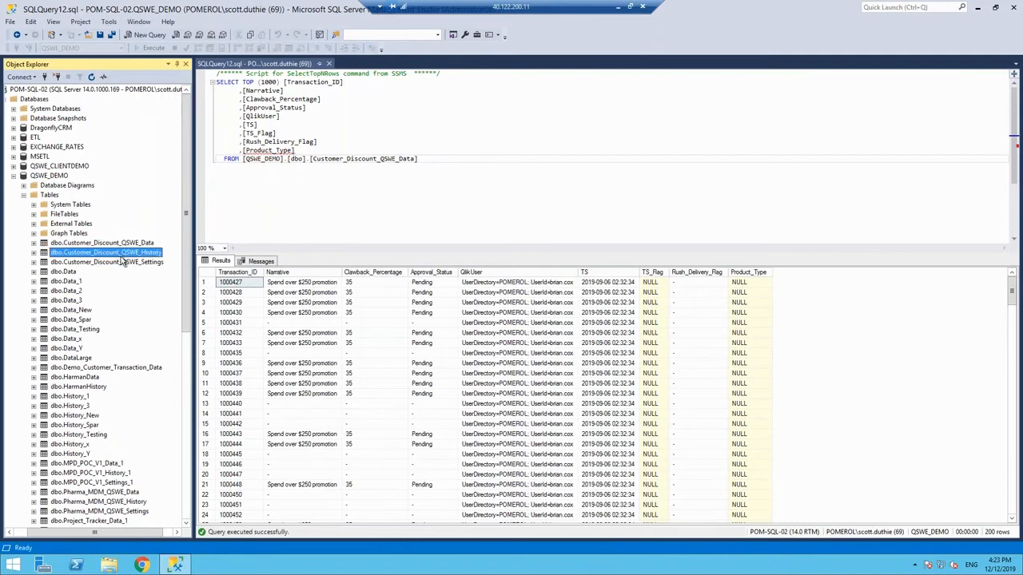
Locate the Customer_Discount_QSWE settings table in the QSWE_DEMO database.
click(106, 262)
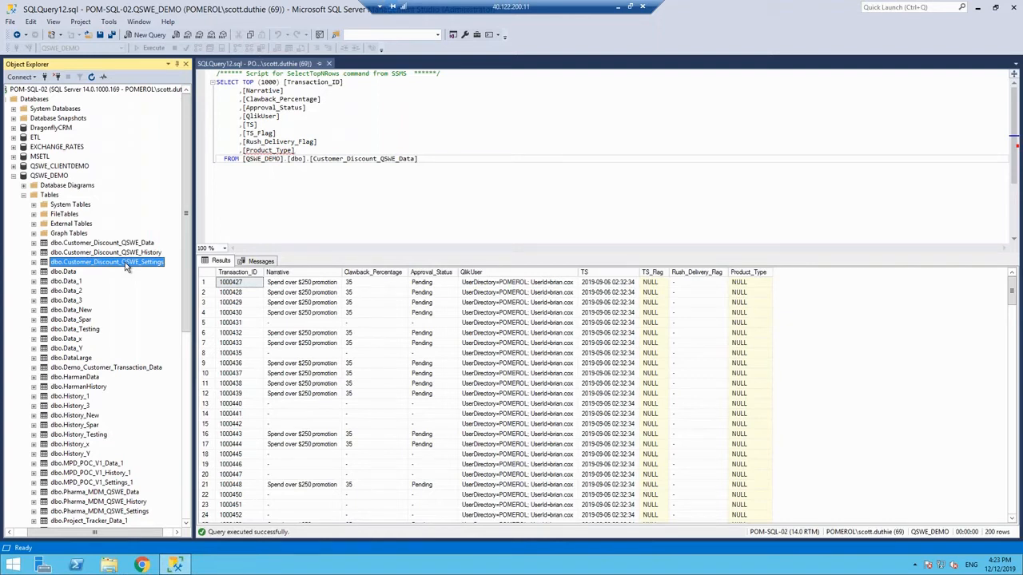
mouse_move(216, 220)
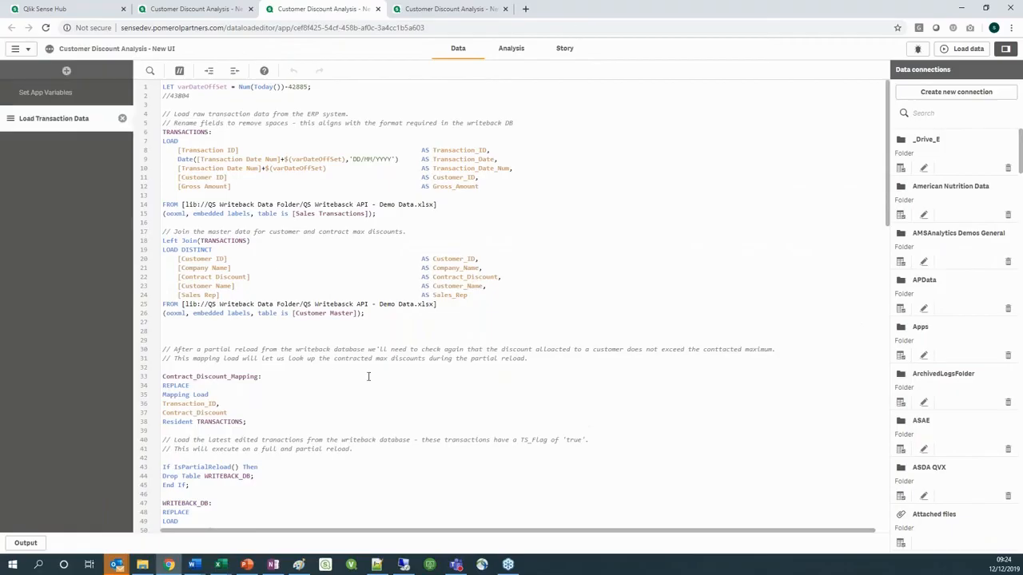
Scroll to and highlight the IsPartialReload() condition that loads writeback transactions.
scroll(down, 3)
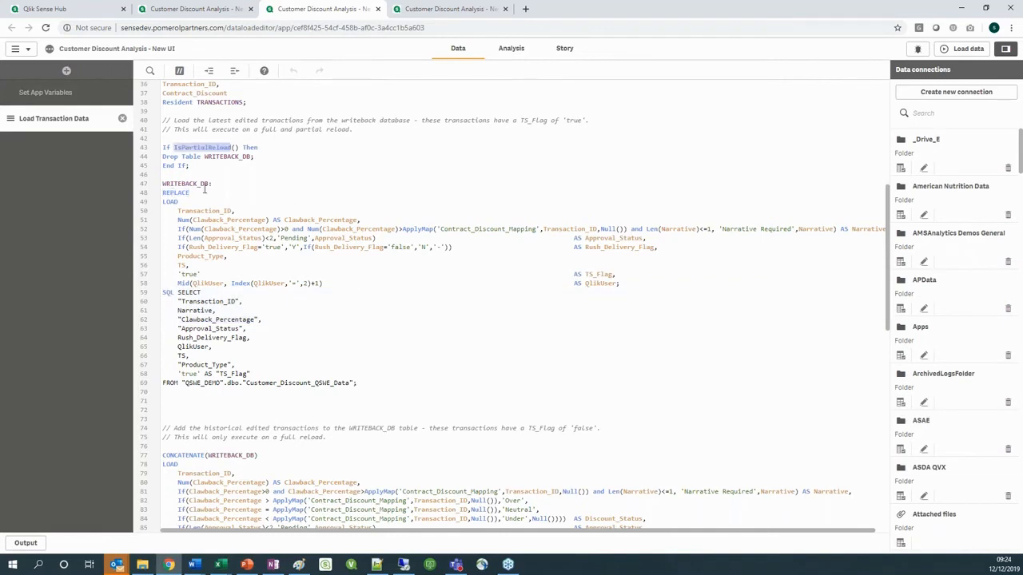
double_click(176, 192)
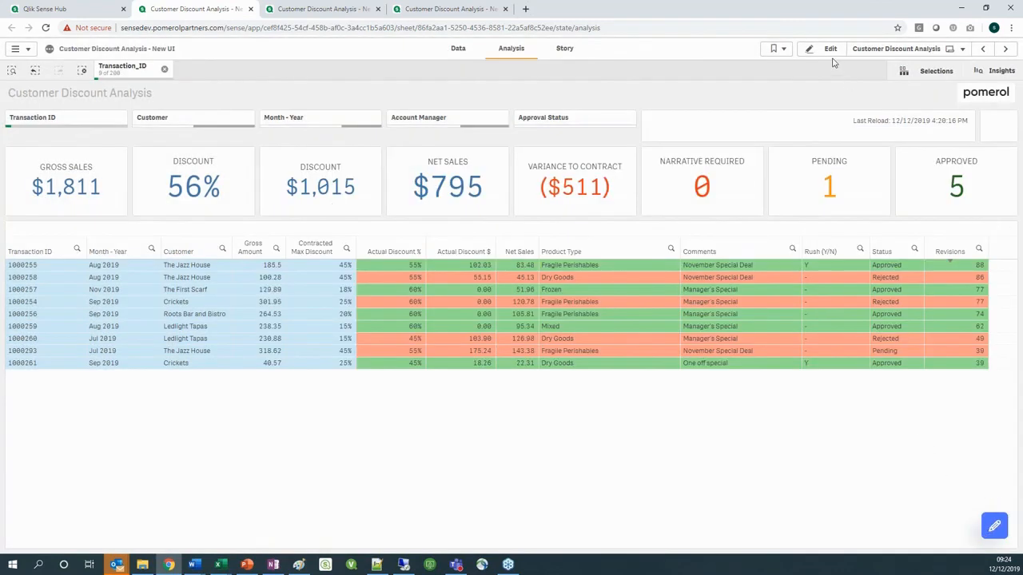
Edit the sheet and show the writeback extension's dimensions and its Data Table connection property.
click(828, 48)
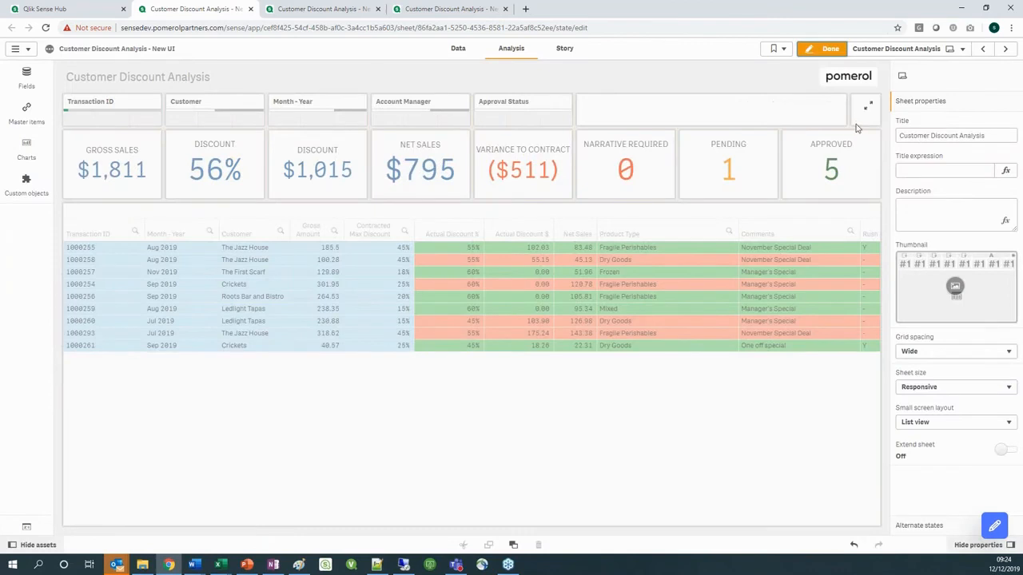
click(902, 75)
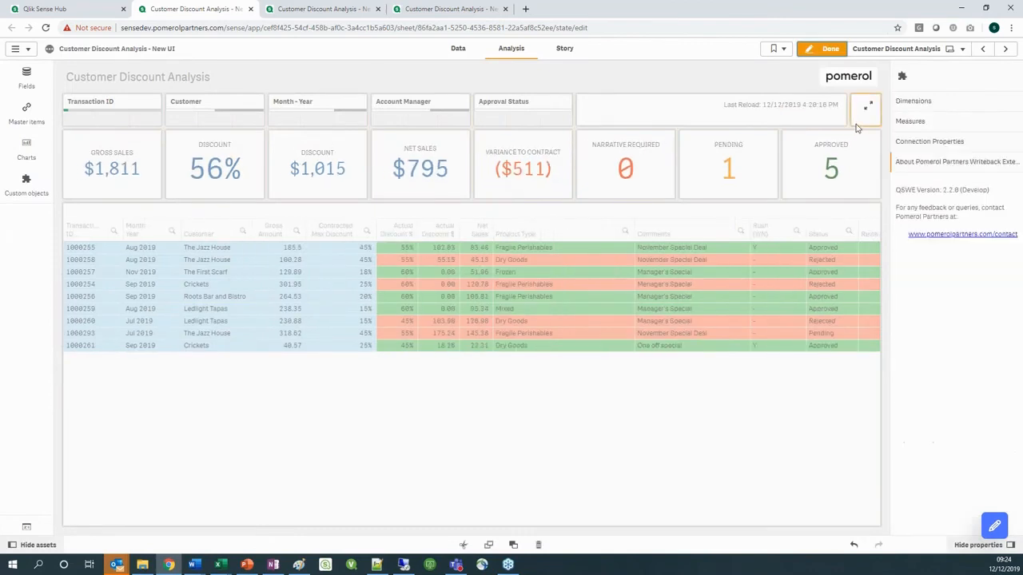
click(914, 101)
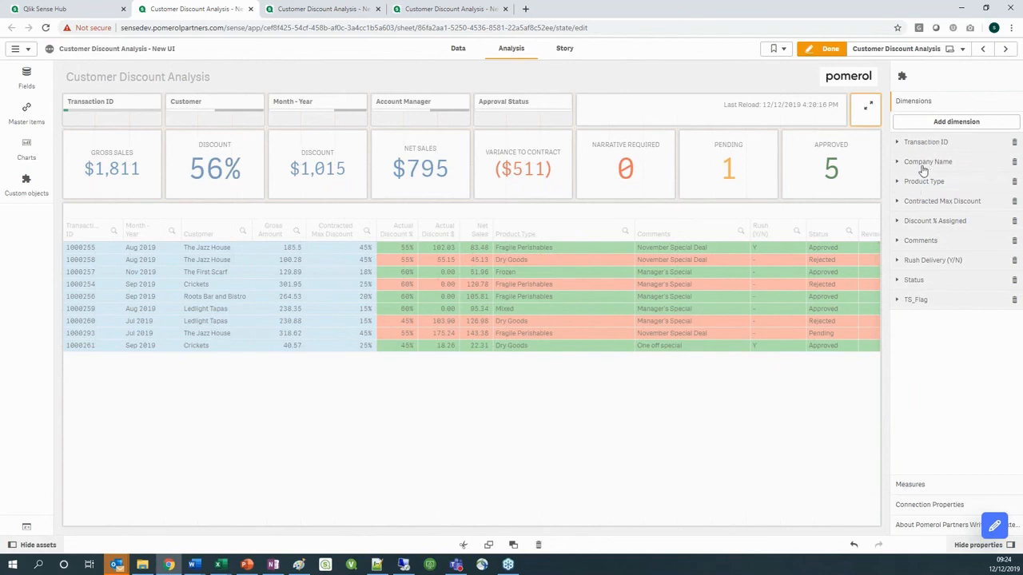
mouse_move(914, 300)
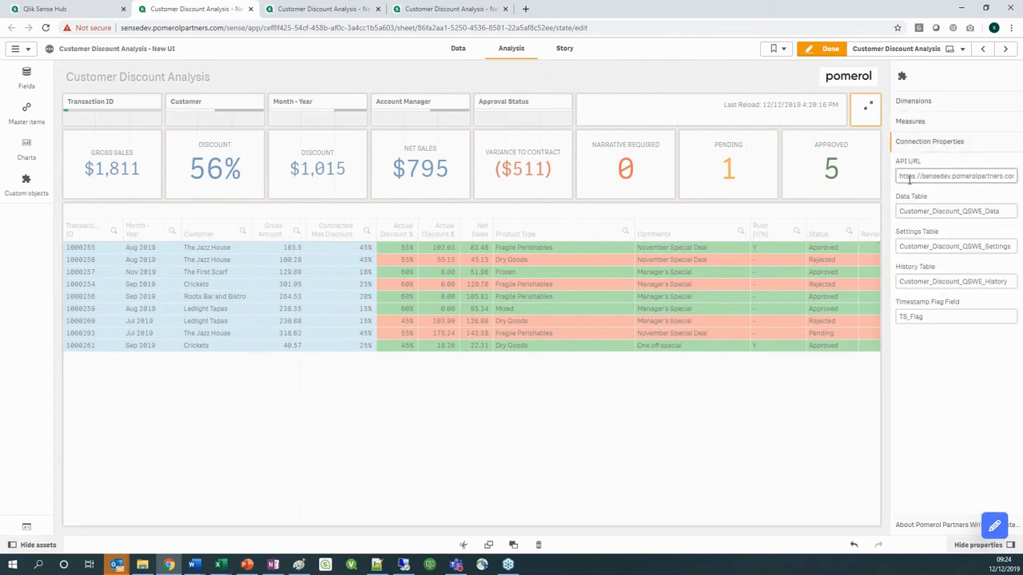
click(956, 211)
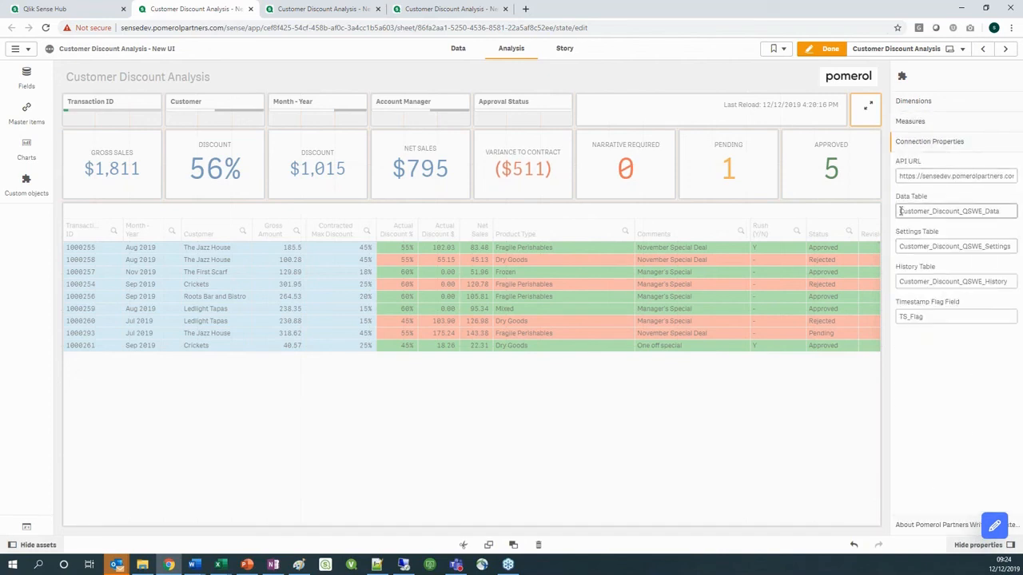